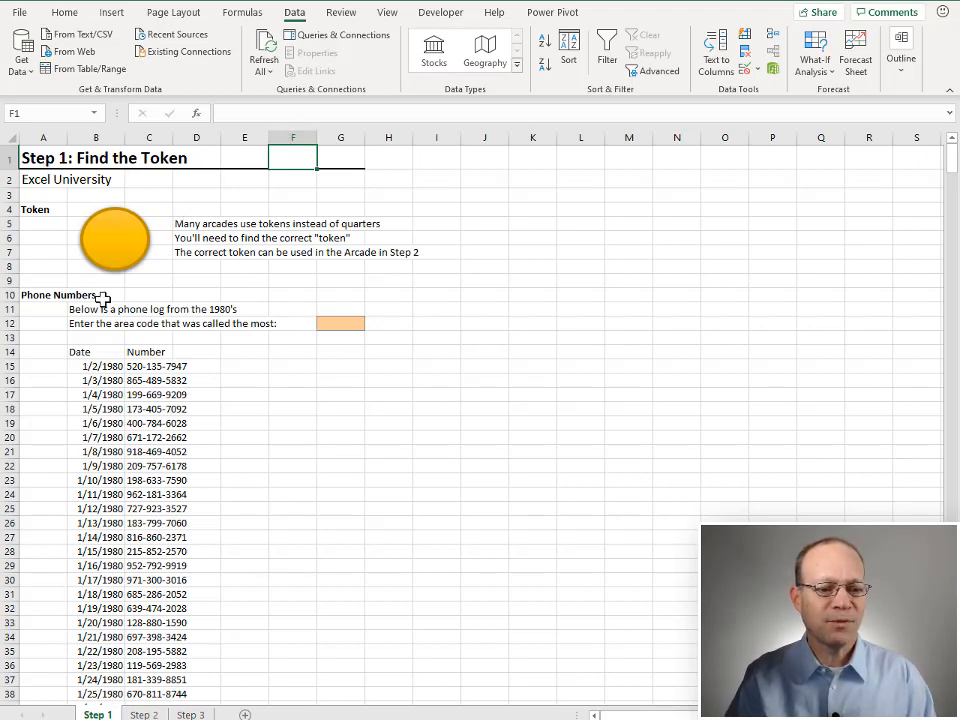
mouse_move(356, 268)
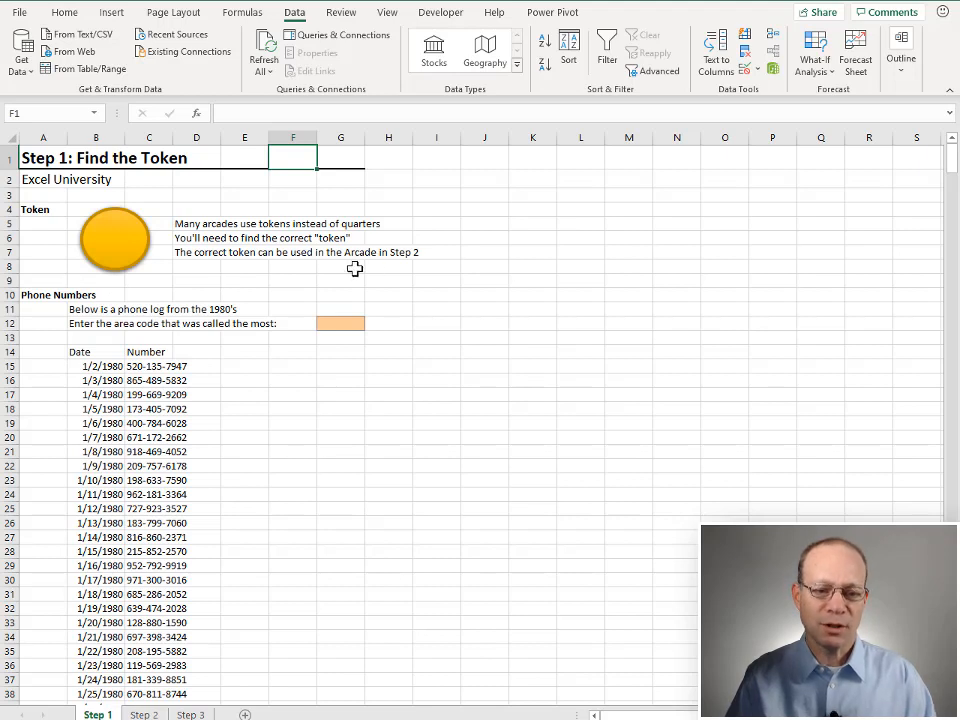
mouse_move(243, 258)
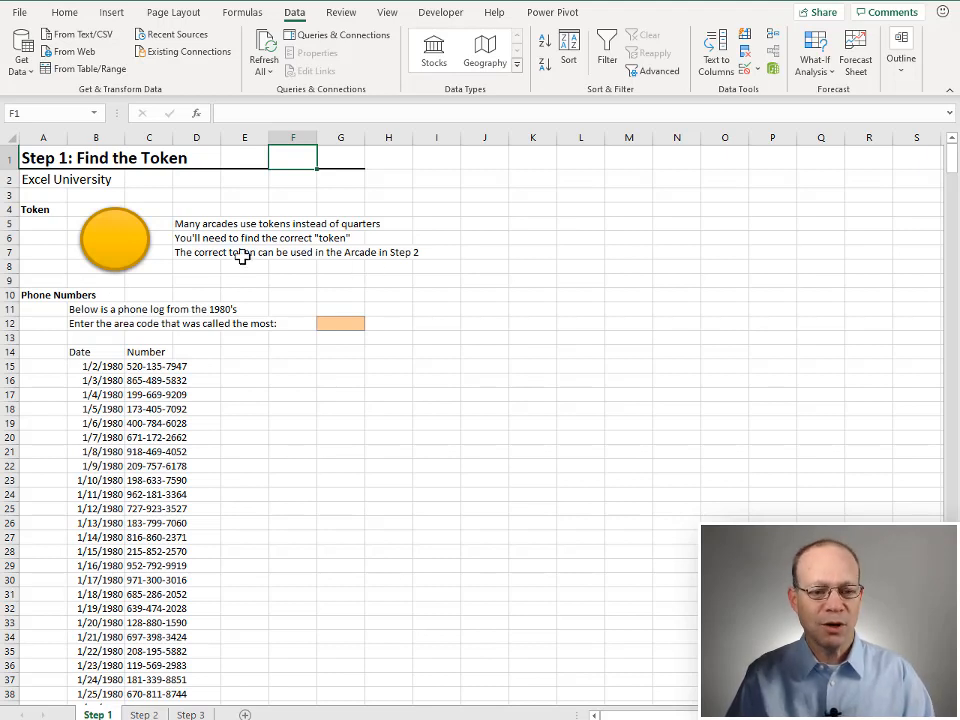
mouse_move(240, 417)
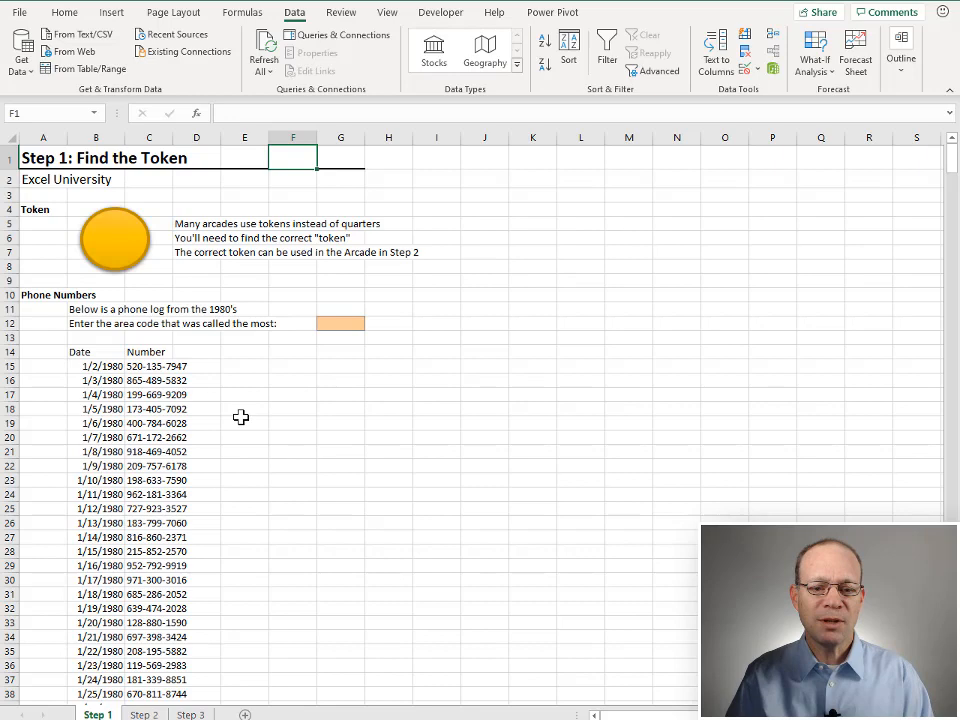
mouse_move(214, 620)
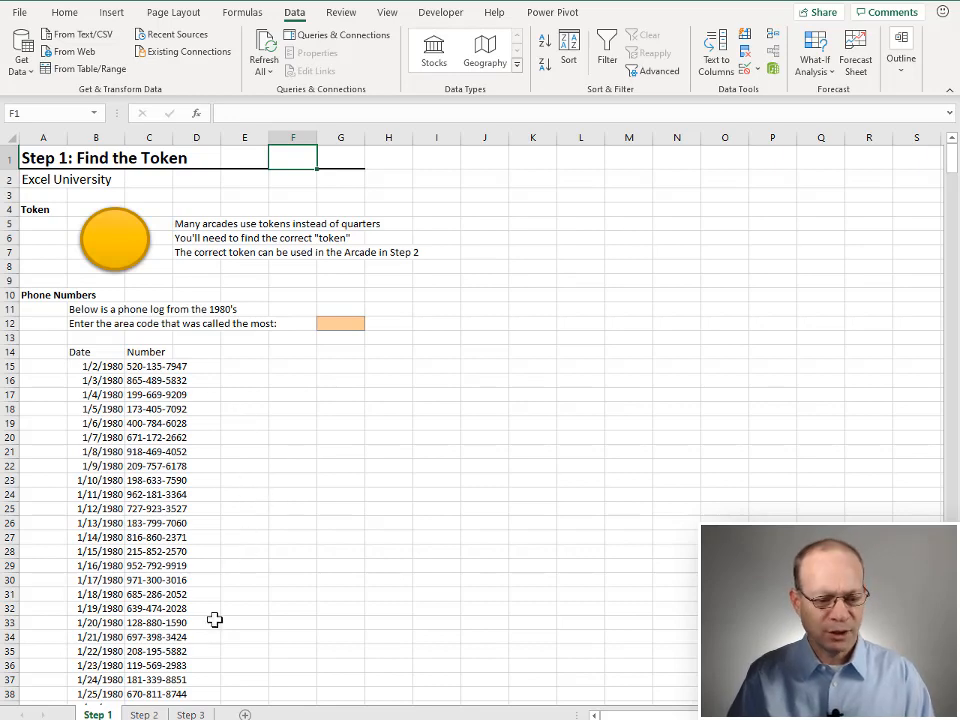
Switch to the Step 2 Arcade sheet with its game screenshots and empty token cells
click(144, 714)
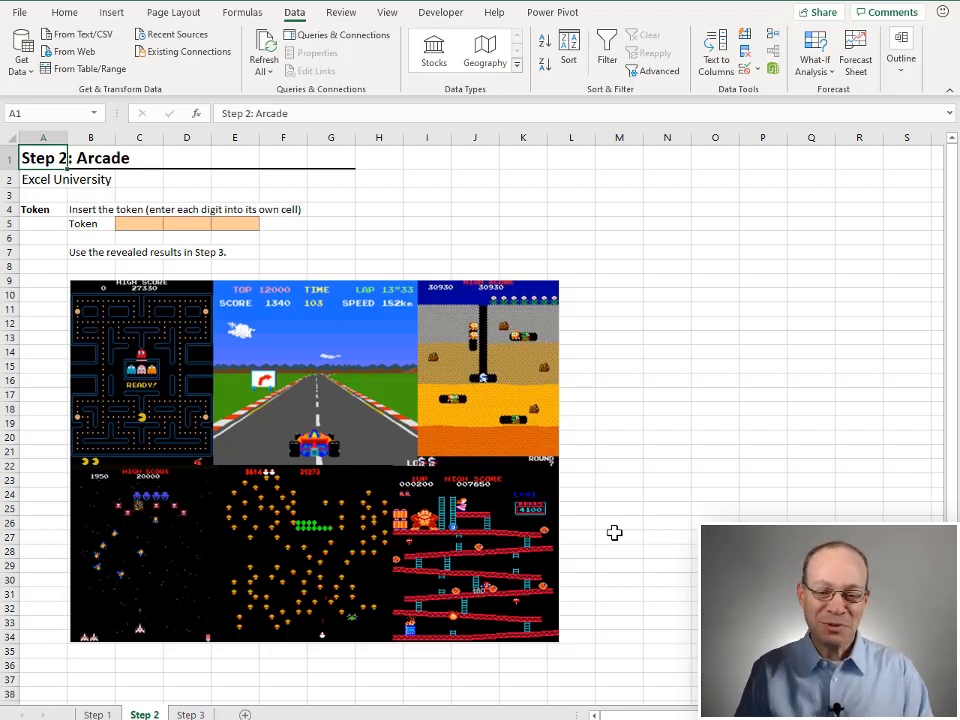
Return to Step 1 and select the phone log's Date and Number cells
click(97, 714)
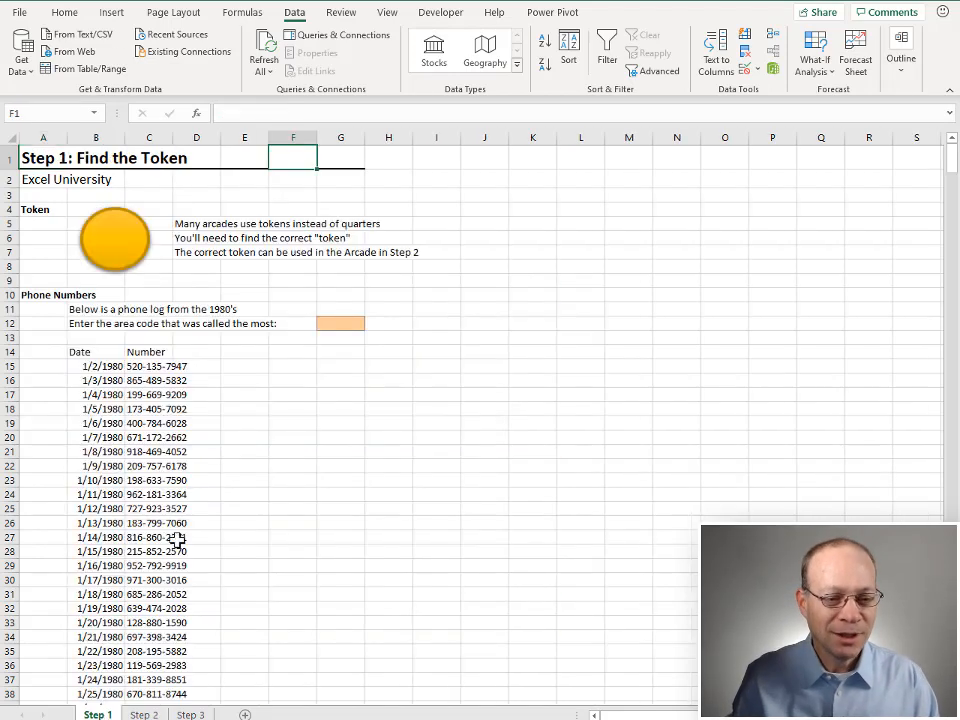
mouse_move(212, 324)
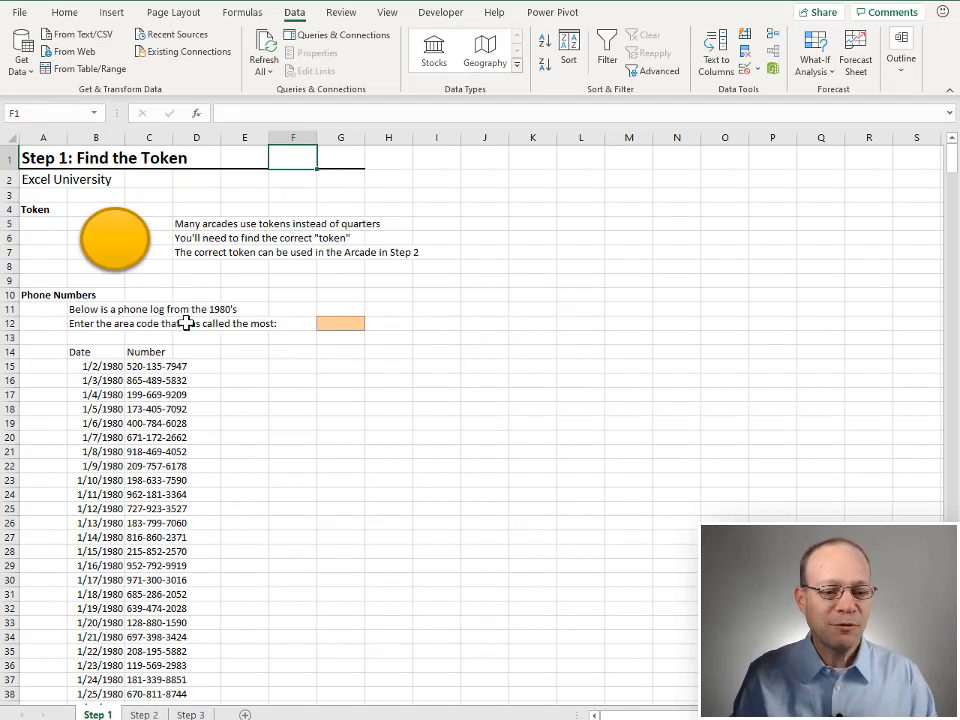
click(95, 366)
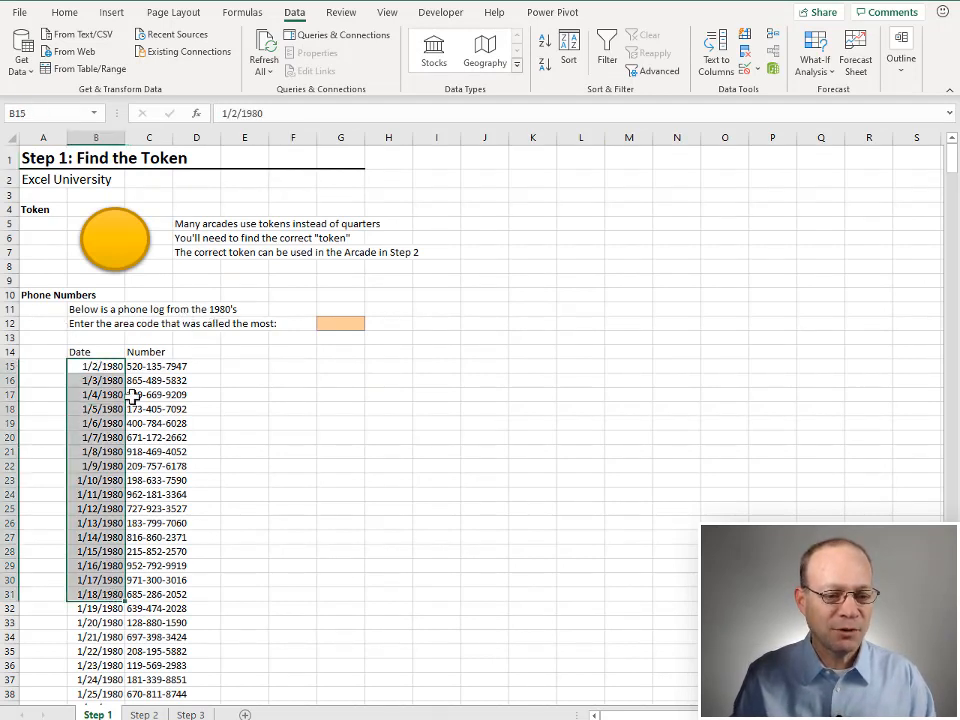
click(149, 366)
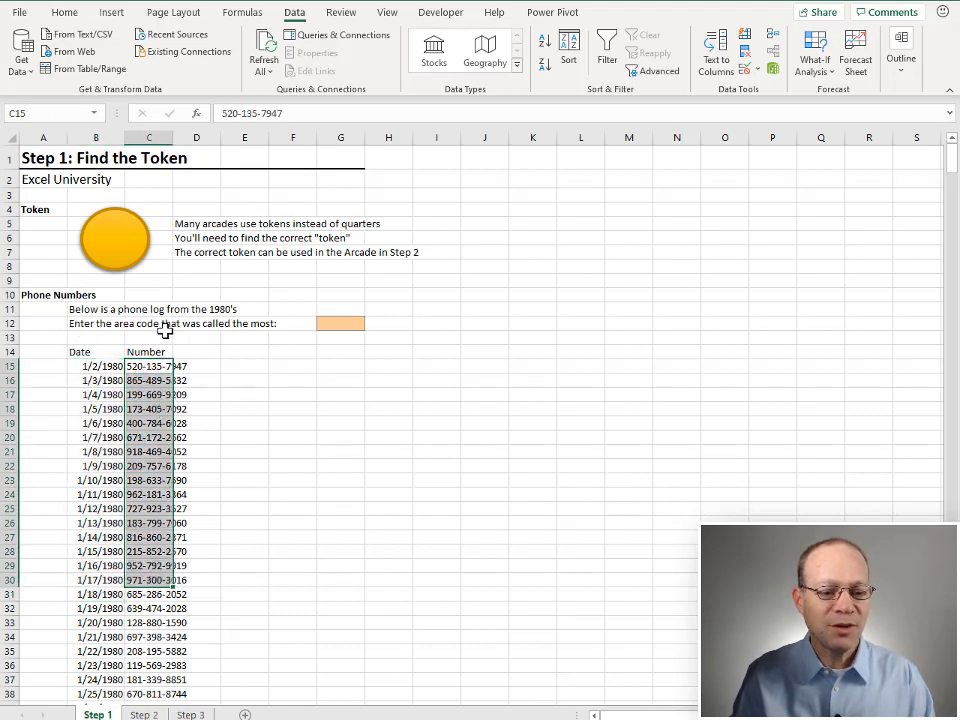
Add an AreaCode heading in D14 and enter 520 as the first area code
click(196, 351)
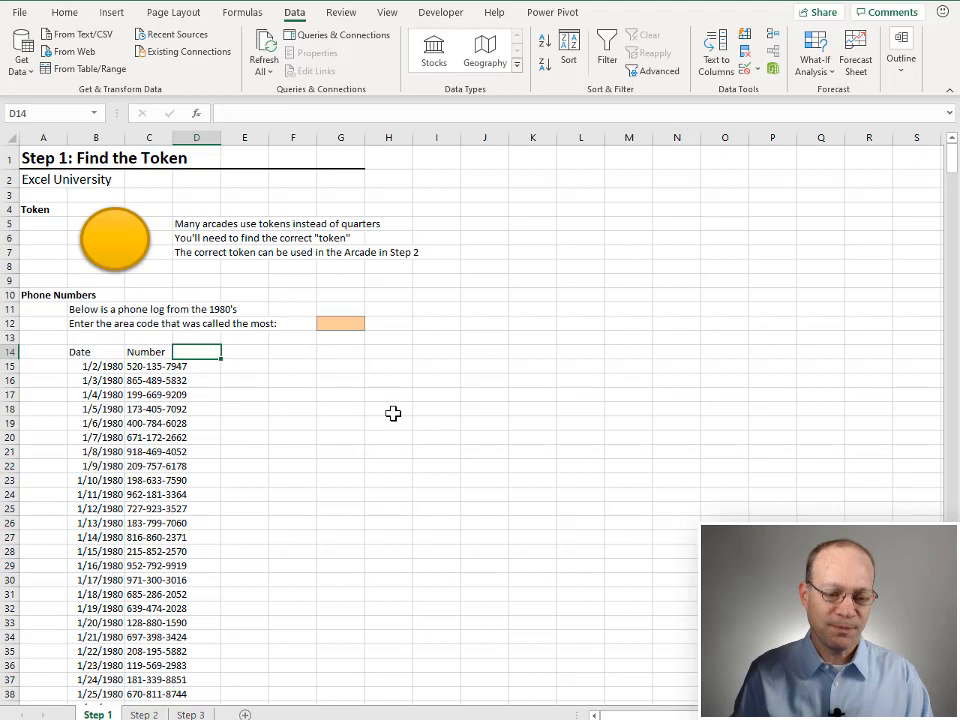
text(Area)
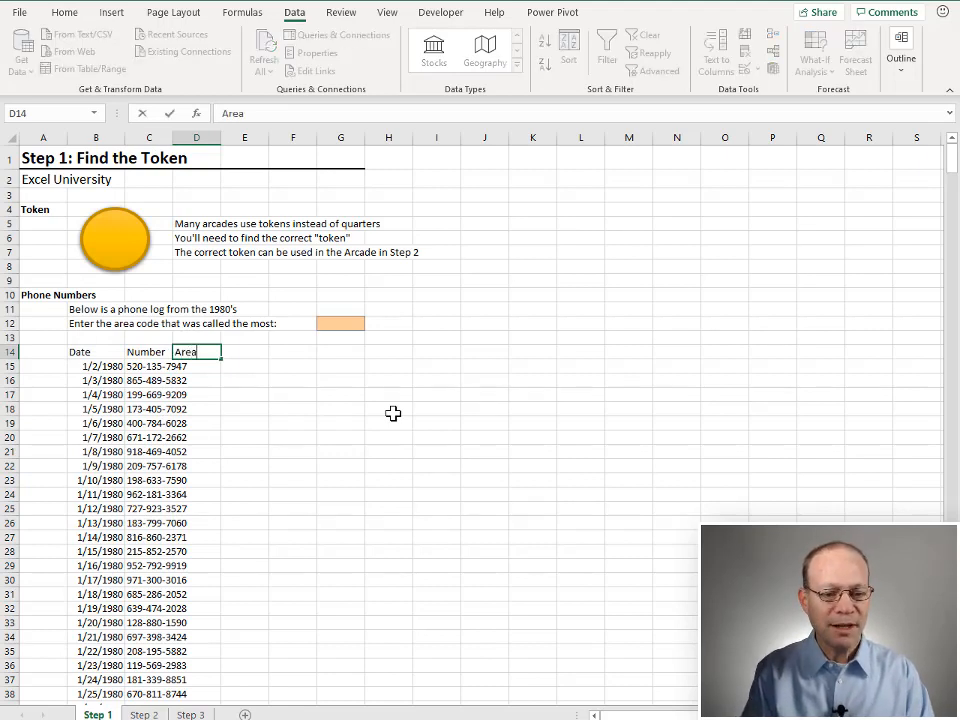
key(Return)
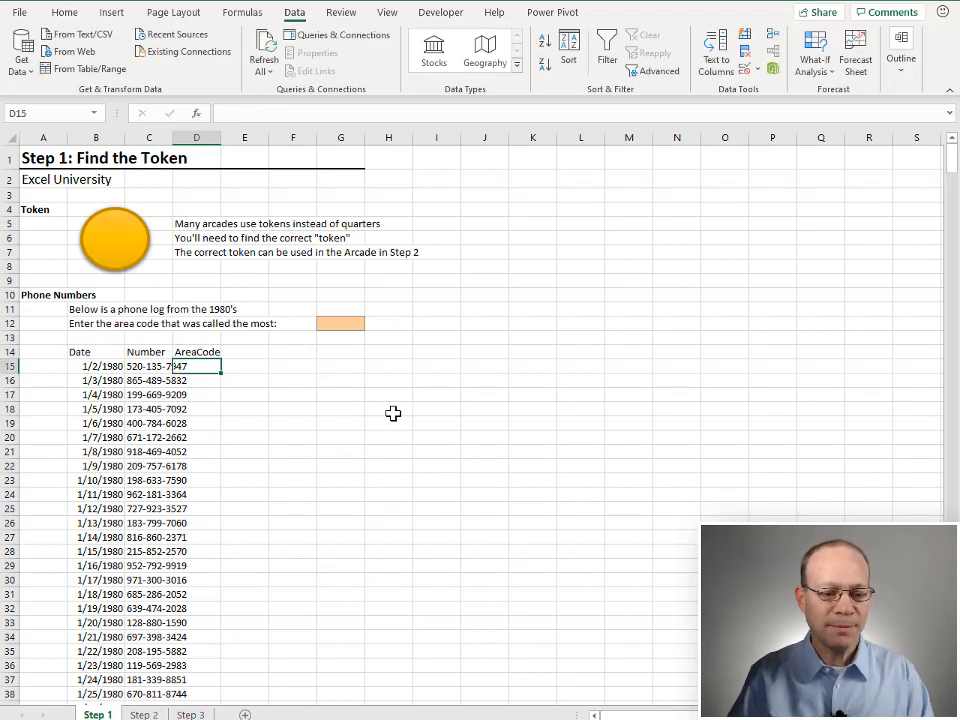
key(Return)
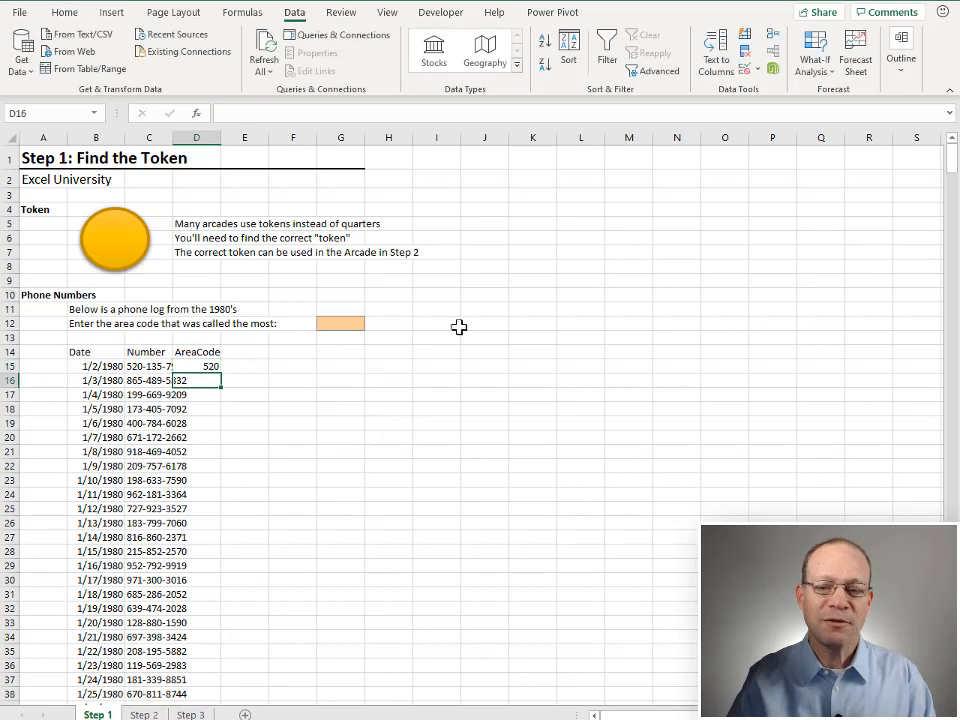
mouse_move(715, 93)
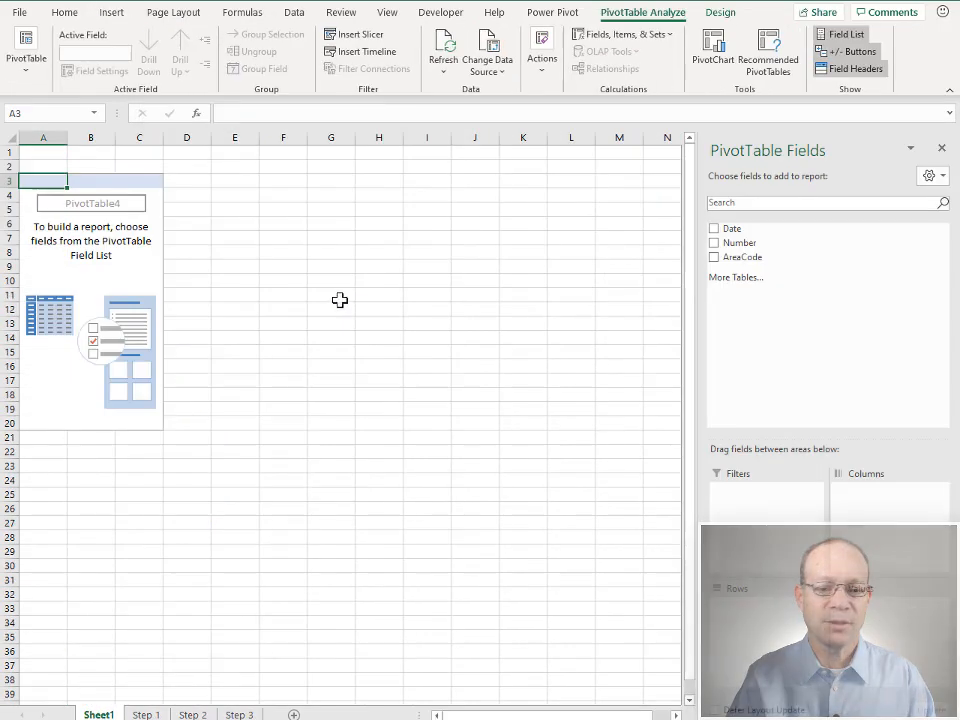
Build a PivotTable counting numbers per AreaCode, sorted descending with 949 (7 calls) on top
click(714, 257)
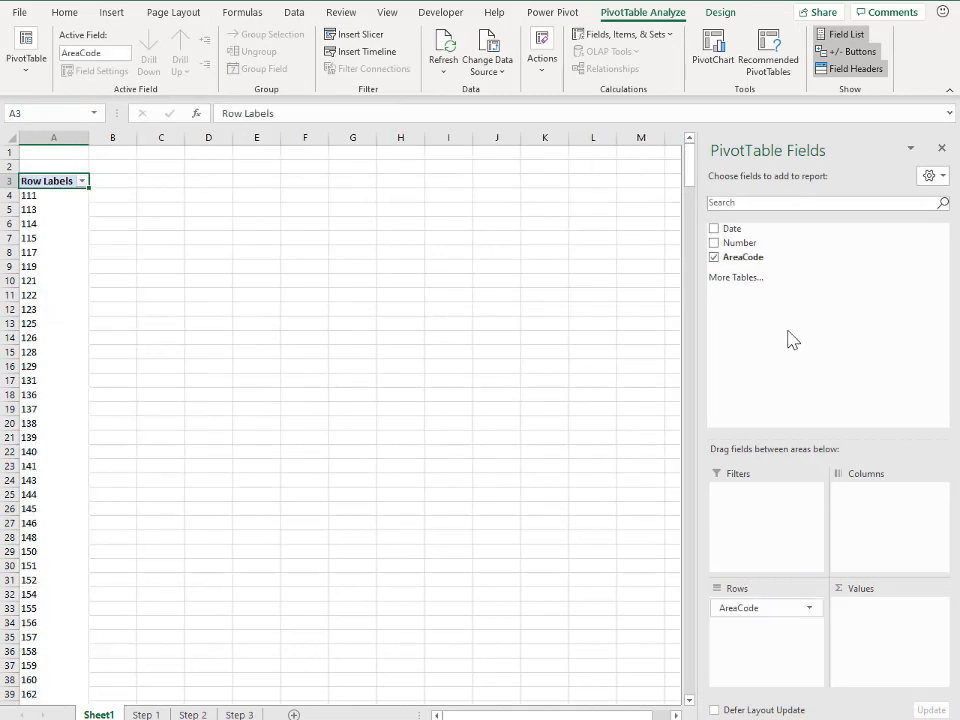
click(714, 242)
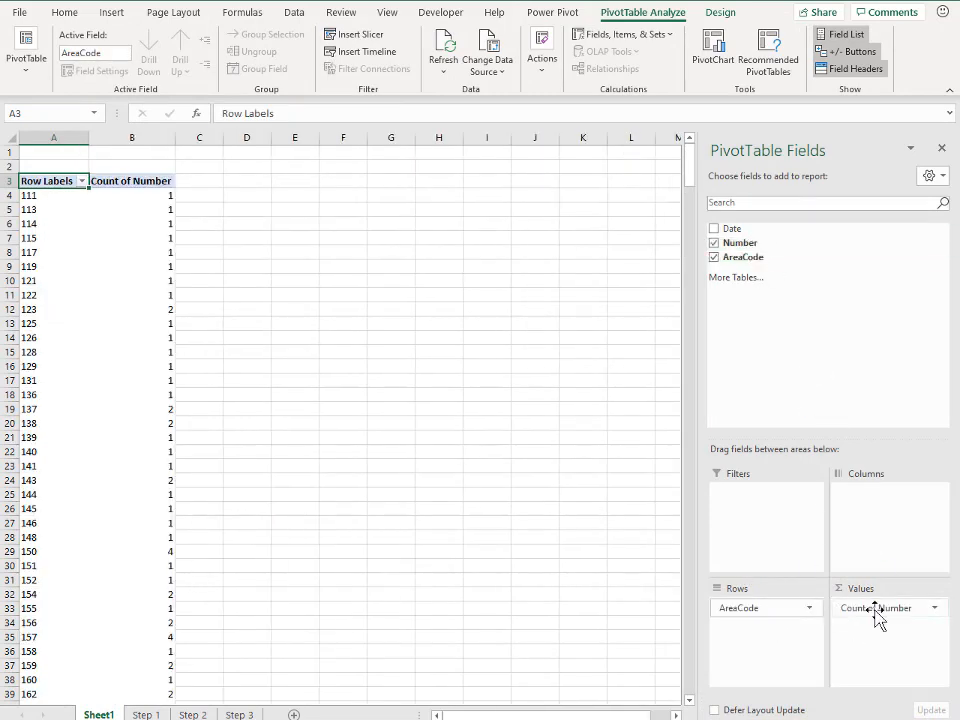
click(131, 195)
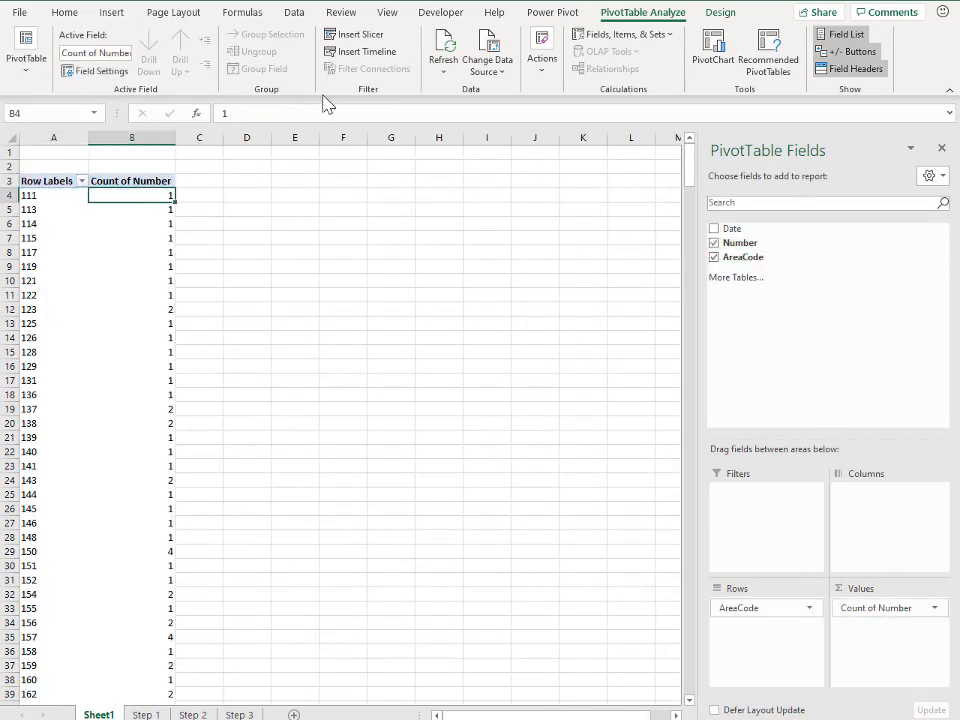
click(294, 12)
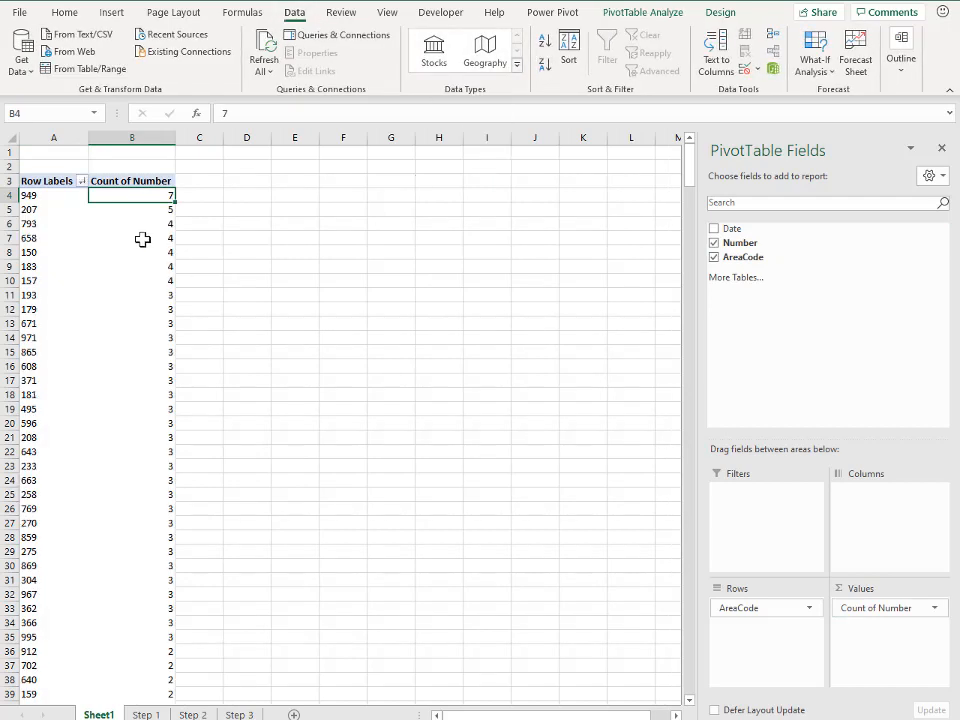
mouse_move(57, 198)
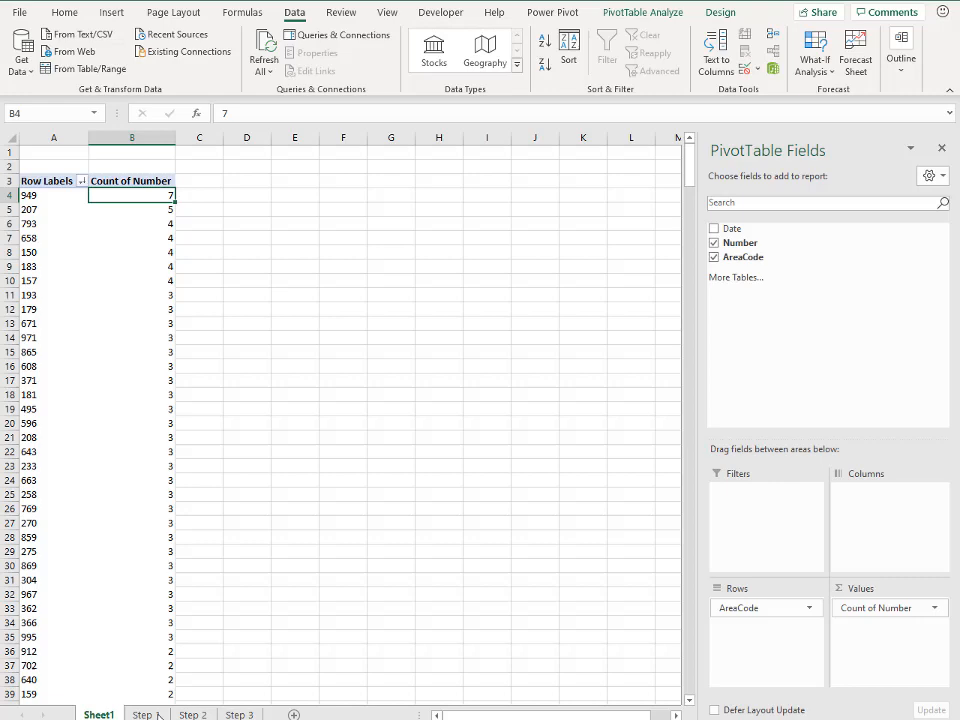
Enter 949 in cell G12 on the Step 1 sheet
click(146, 714)
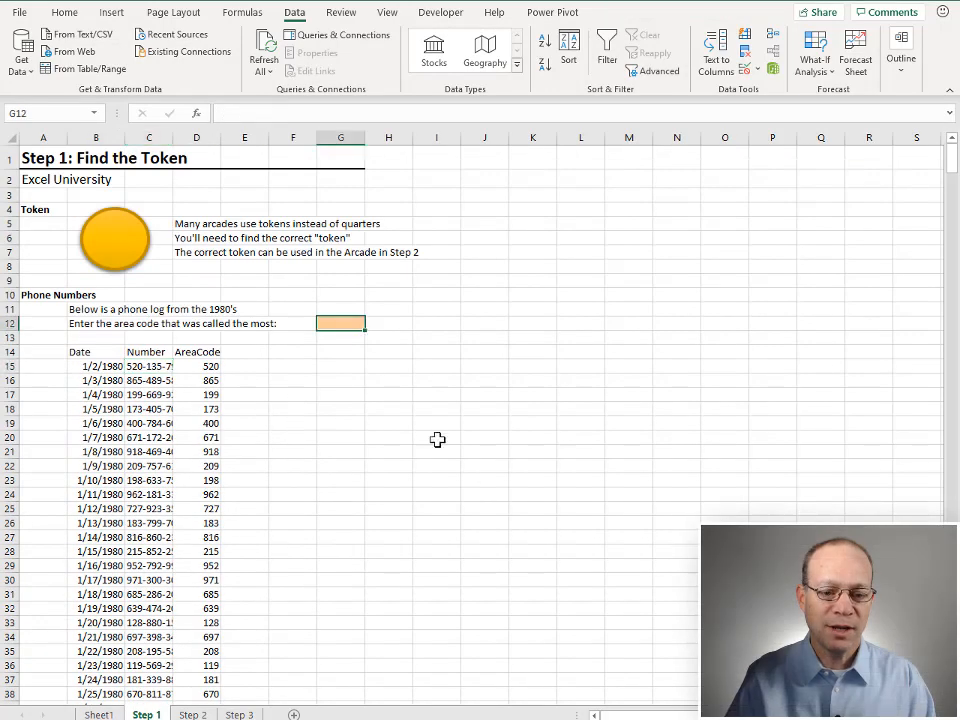
text(949)
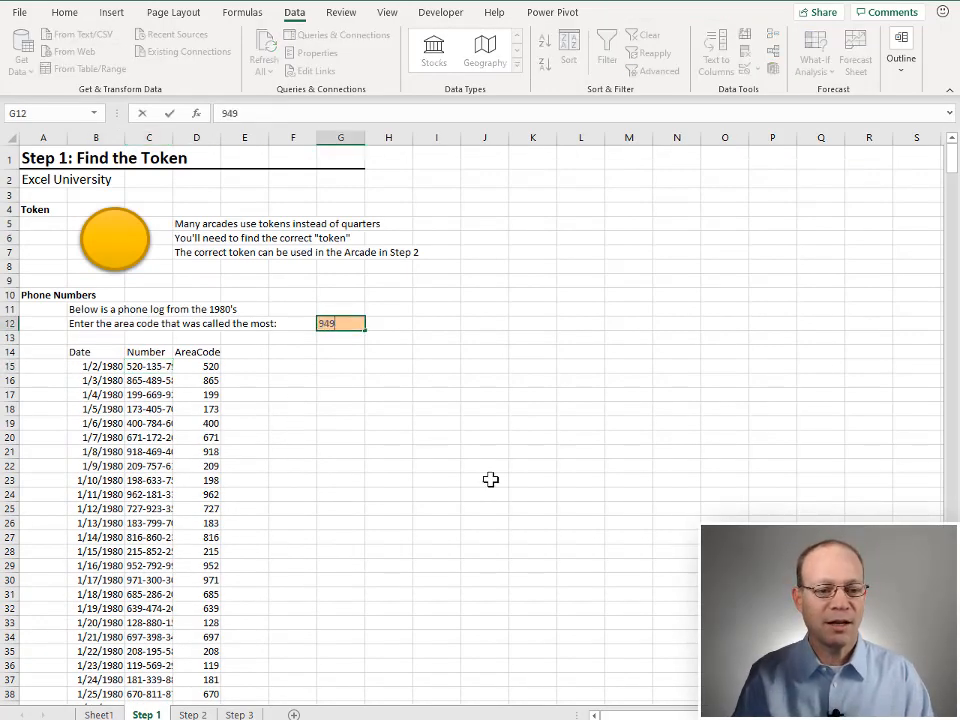
key(Return)
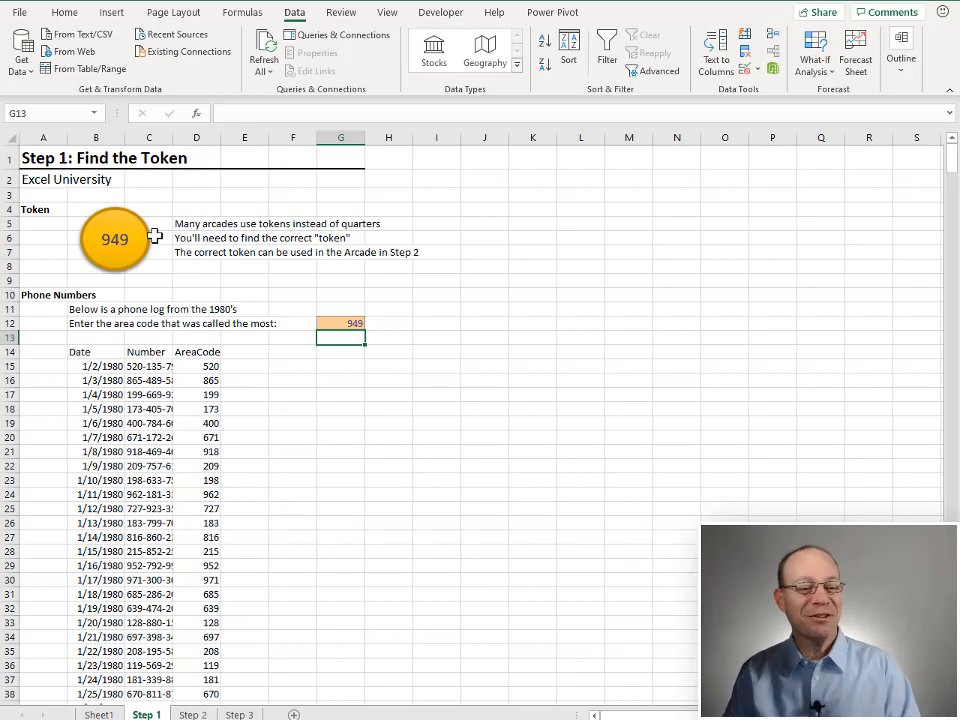
mouse_move(191, 458)
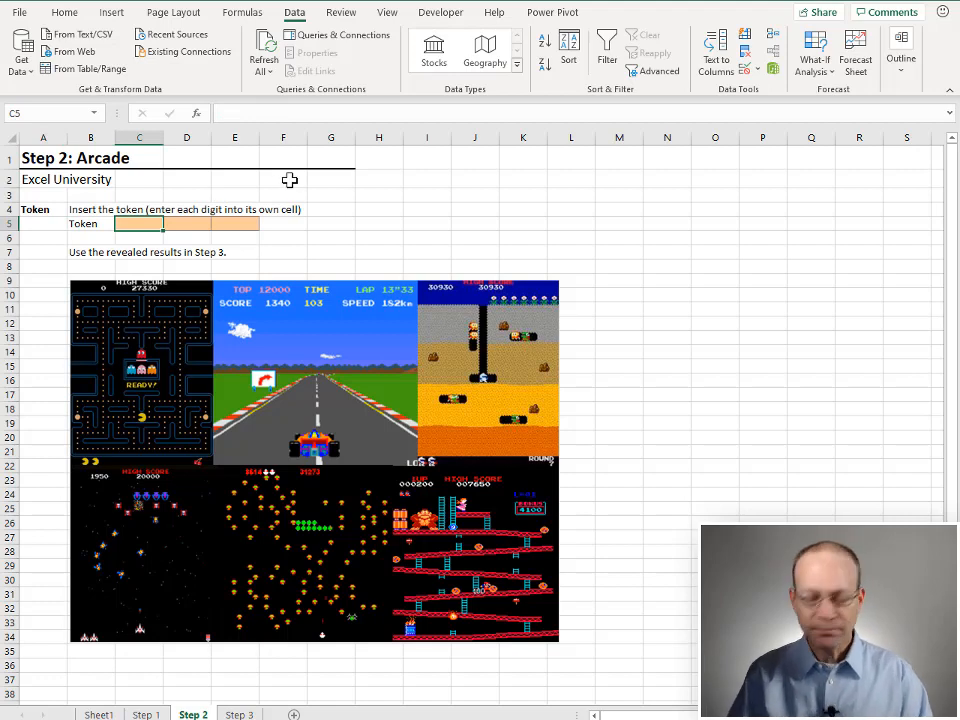
Type 9, 4, 9 into Step 2 token cells C5:E5, marking three arcade games
text(9)
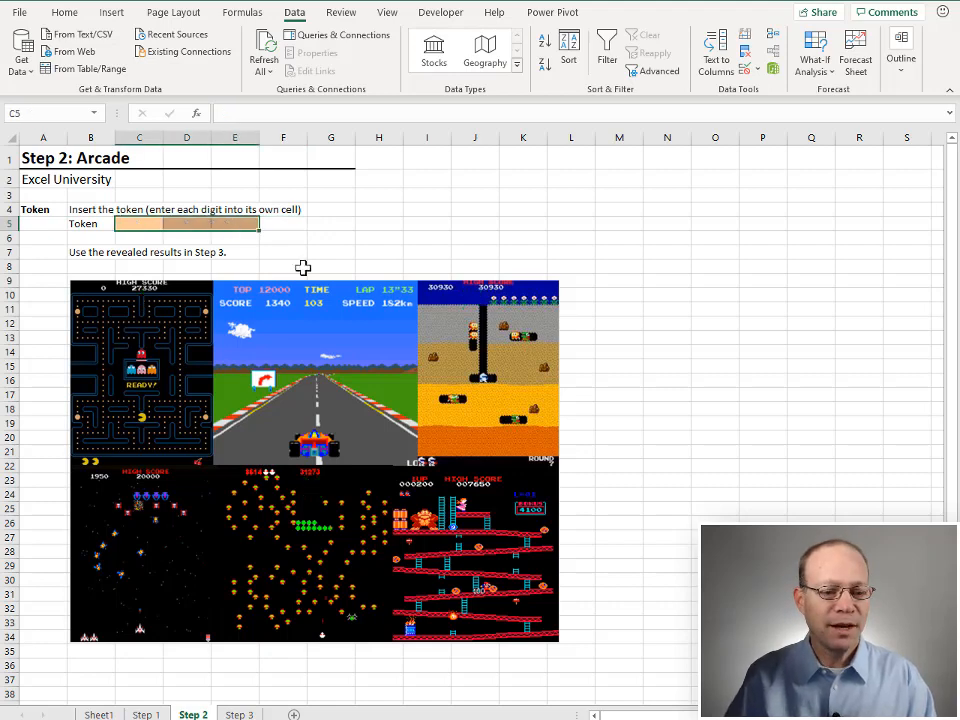
text(4)
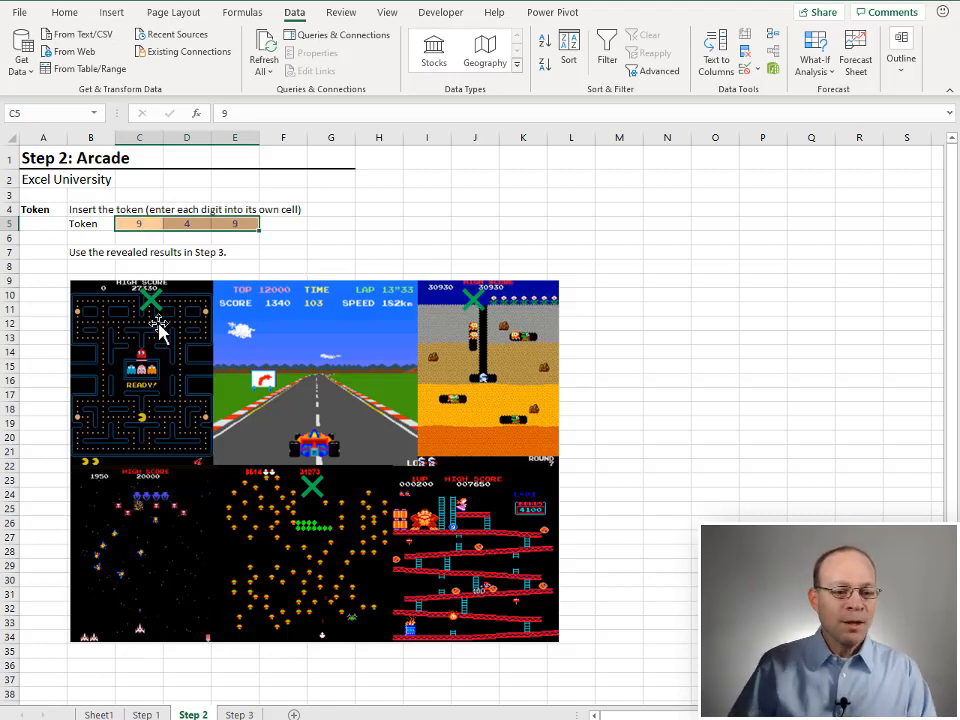
click(239, 714)
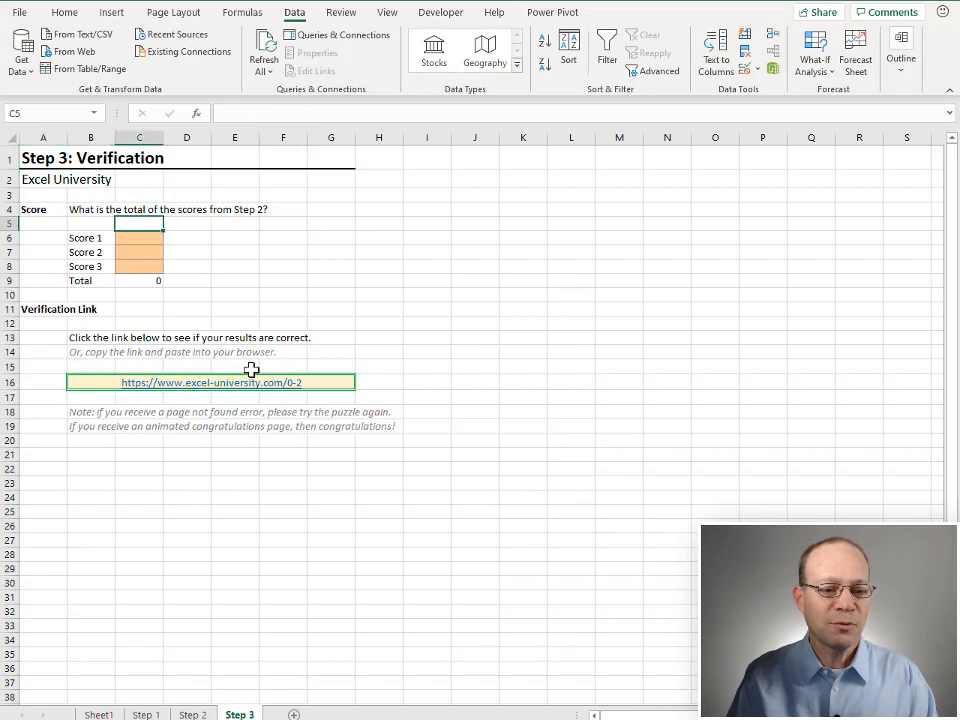
Copy scores 27330, 31273 and 30930 into Step 3 C6:C8, then open the B16 verification link
click(192, 714)
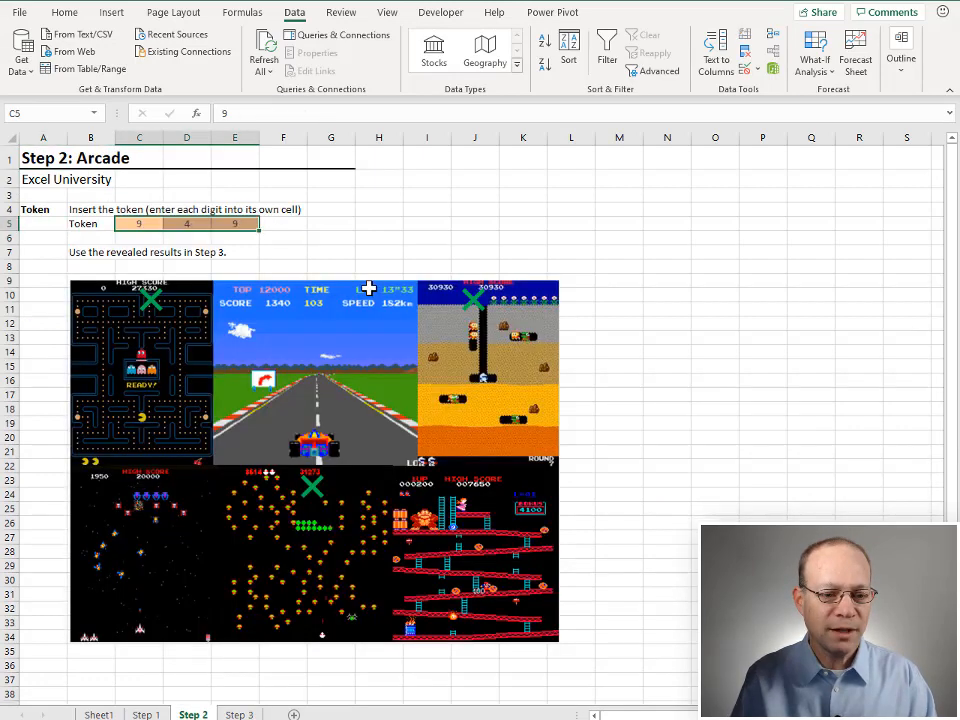
mouse_move(208, 264)
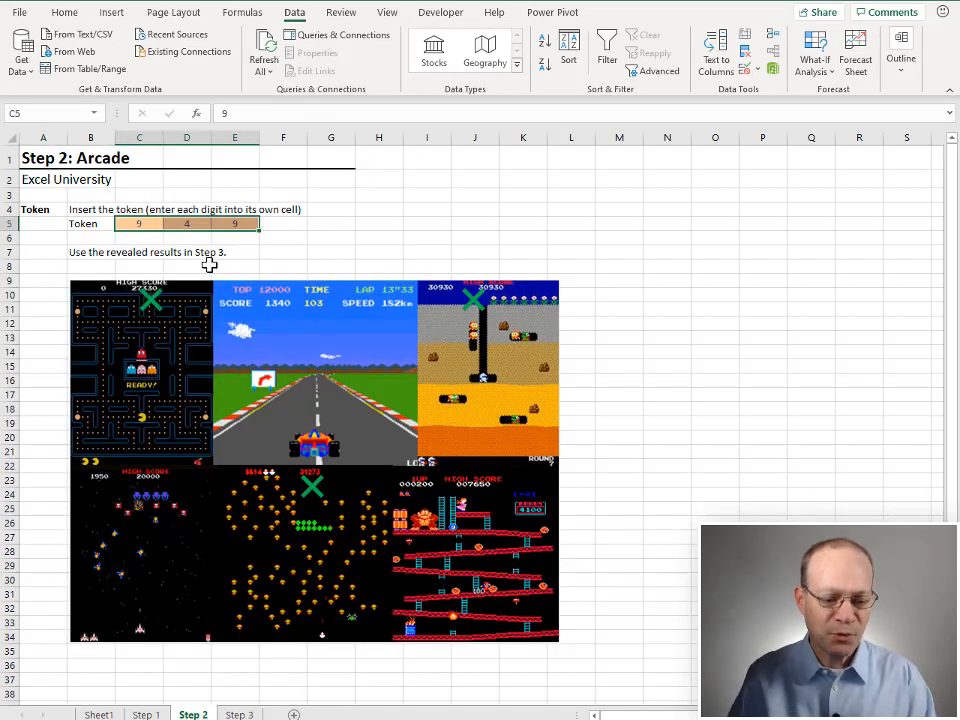
click(239, 714)
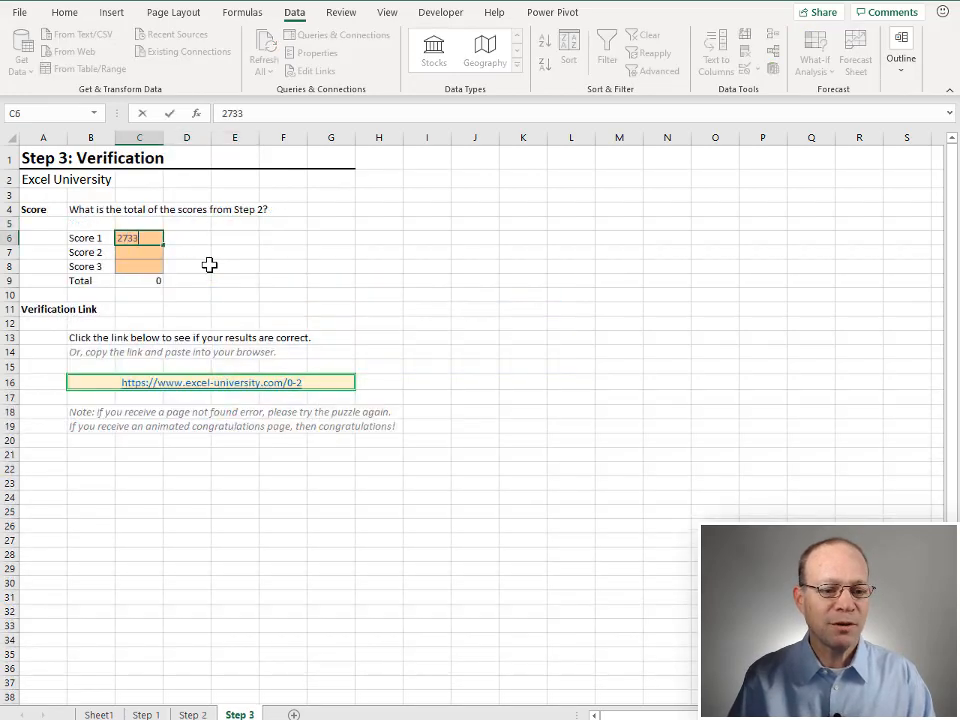
click(192, 714)
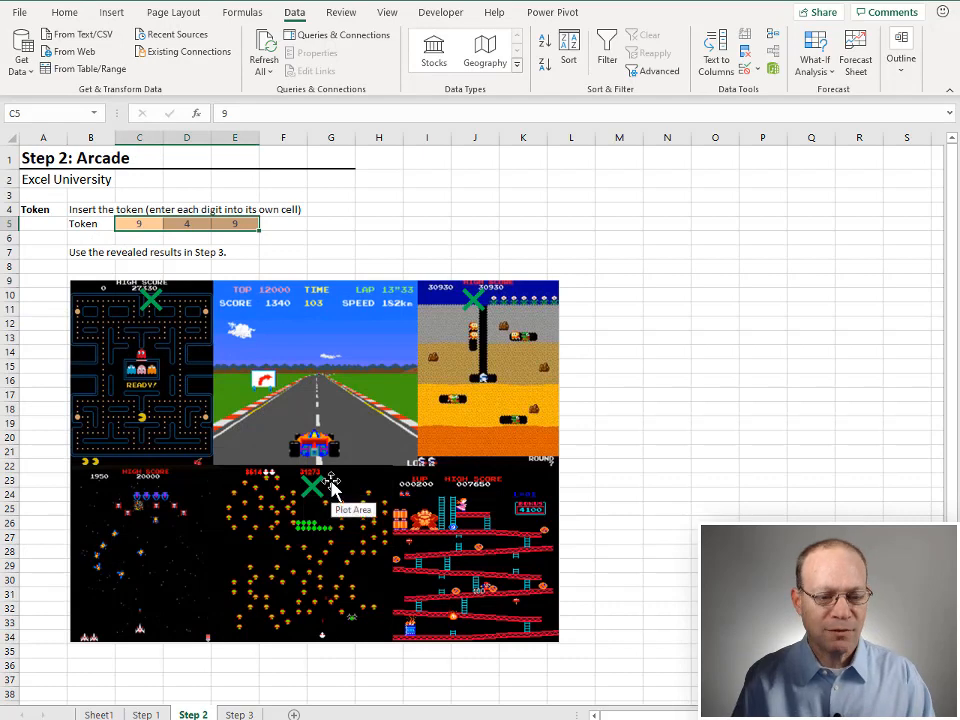
click(239, 714)
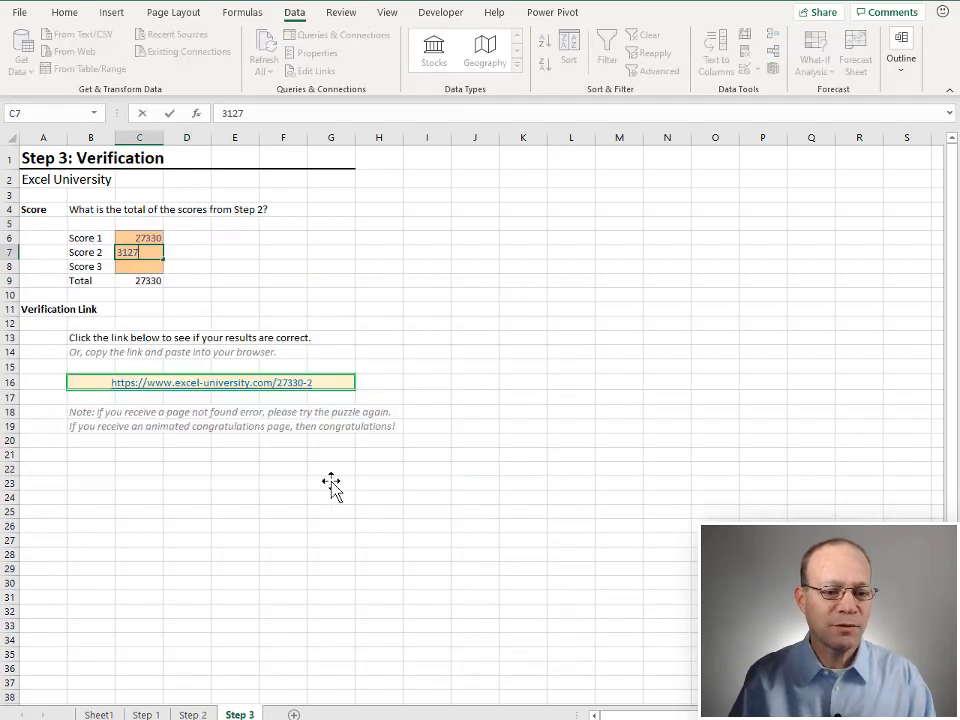
click(192, 714)
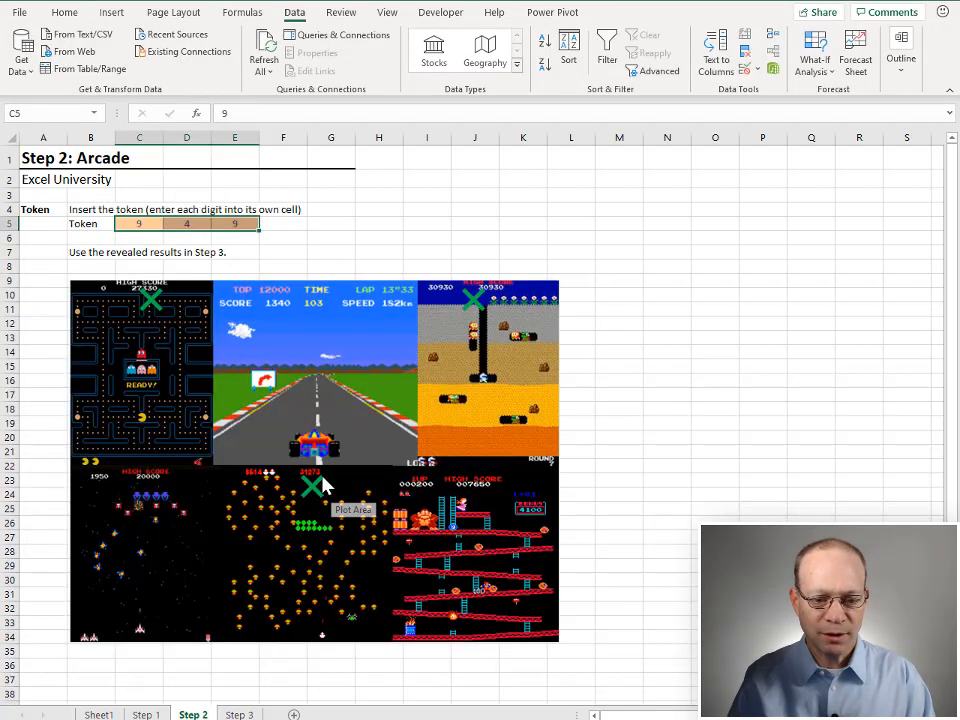
mouse_move(505, 300)
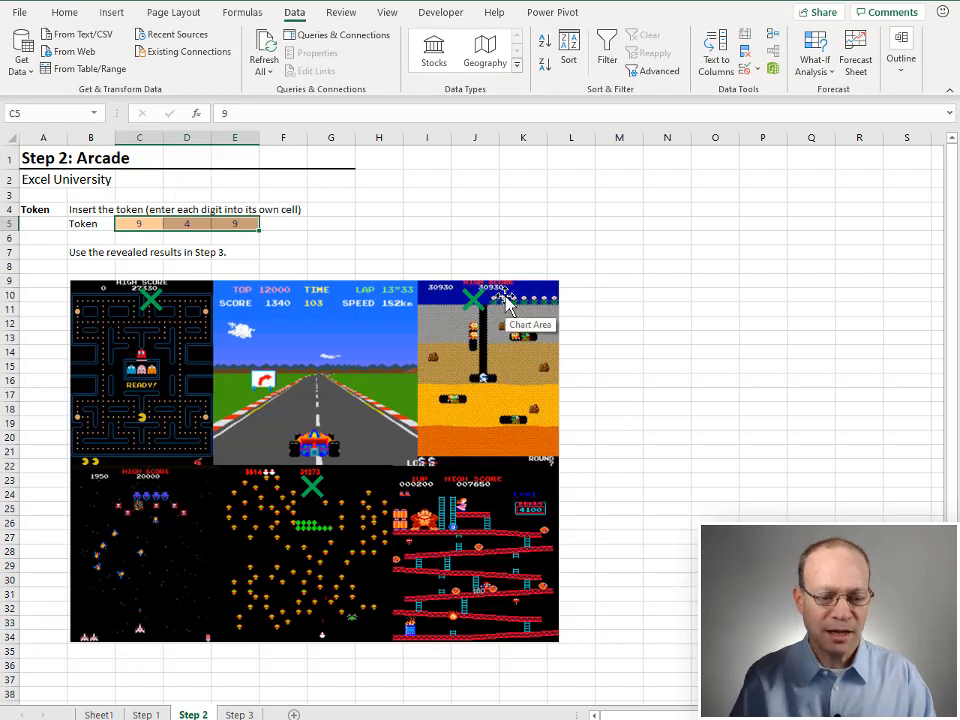
click(239, 714)
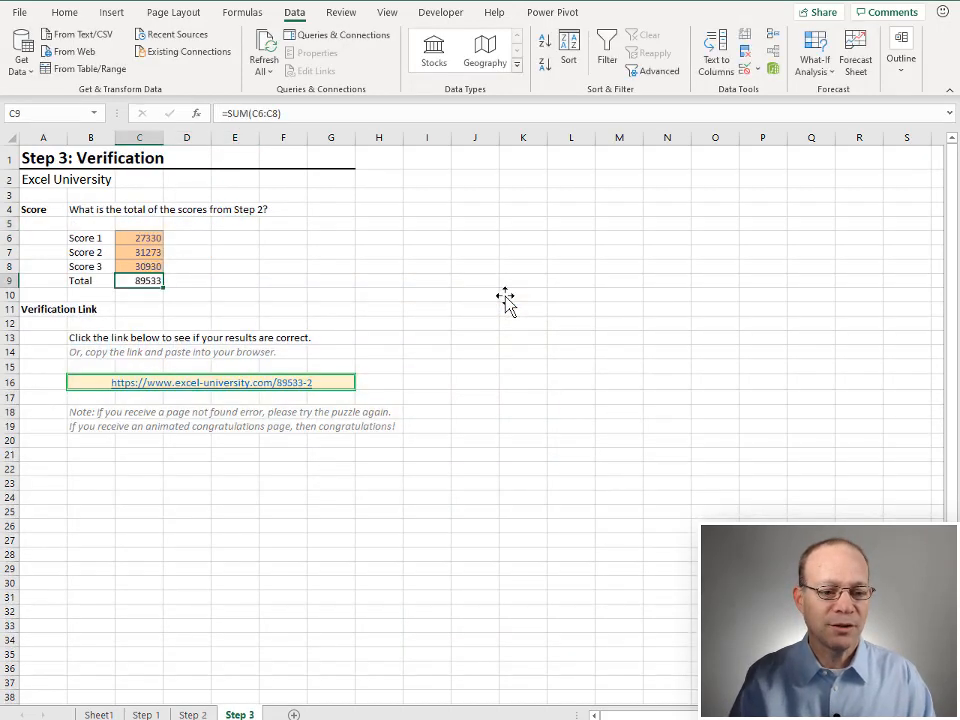
mouse_move(290, 385)
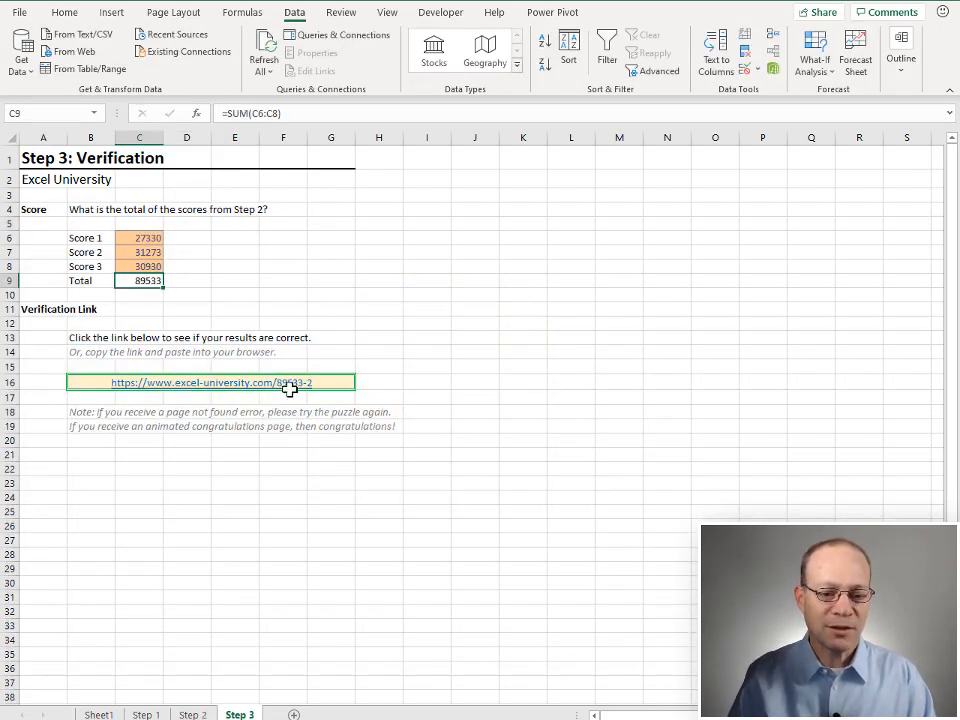
click(170, 382)
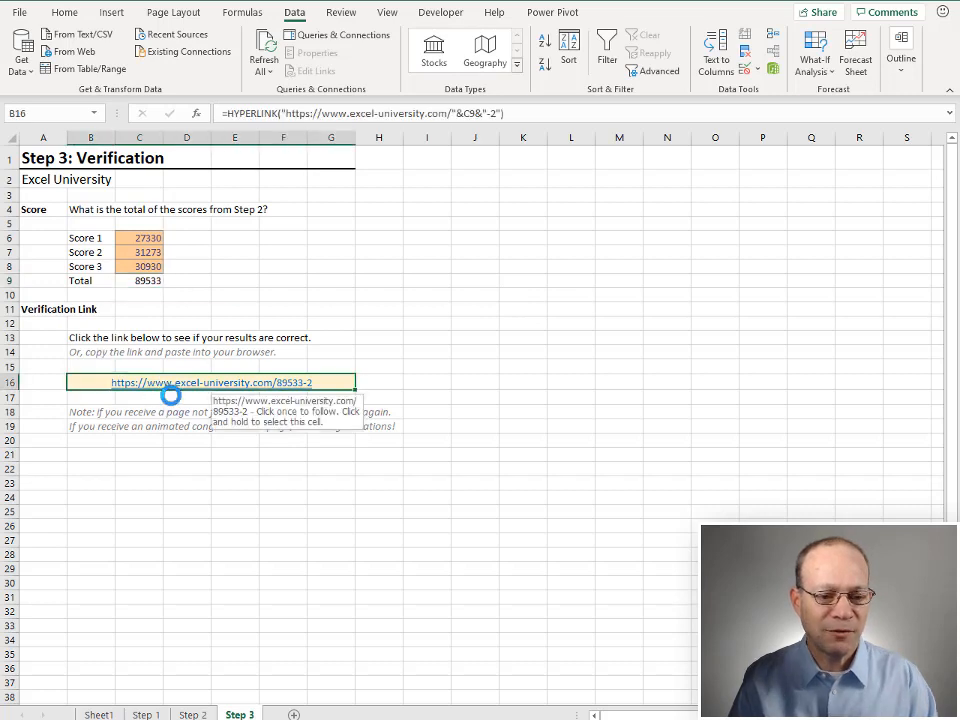
click(210, 382)
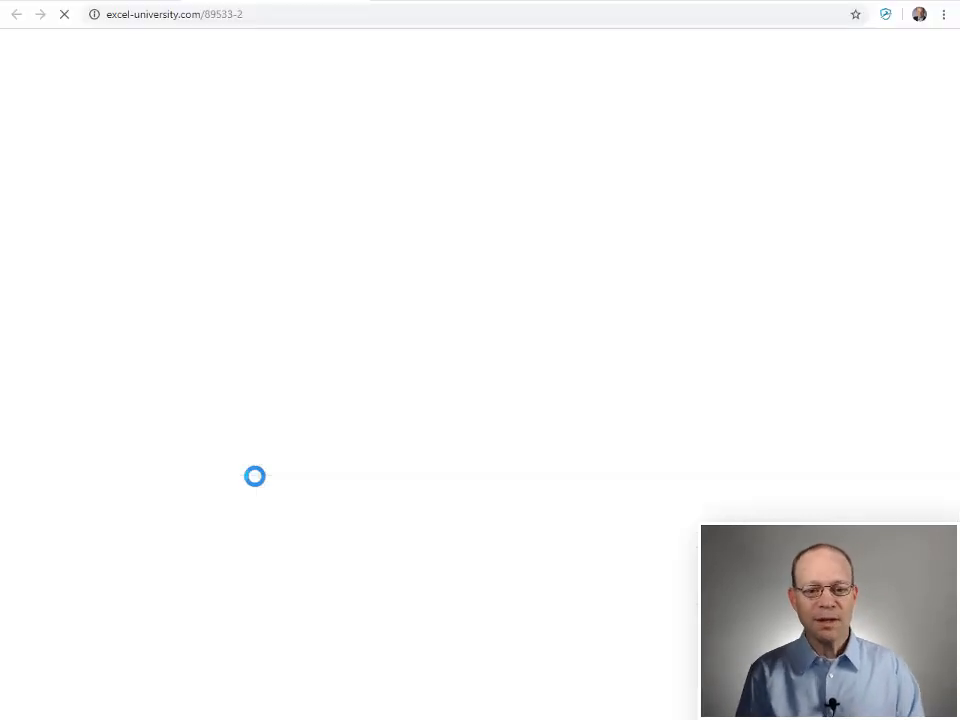